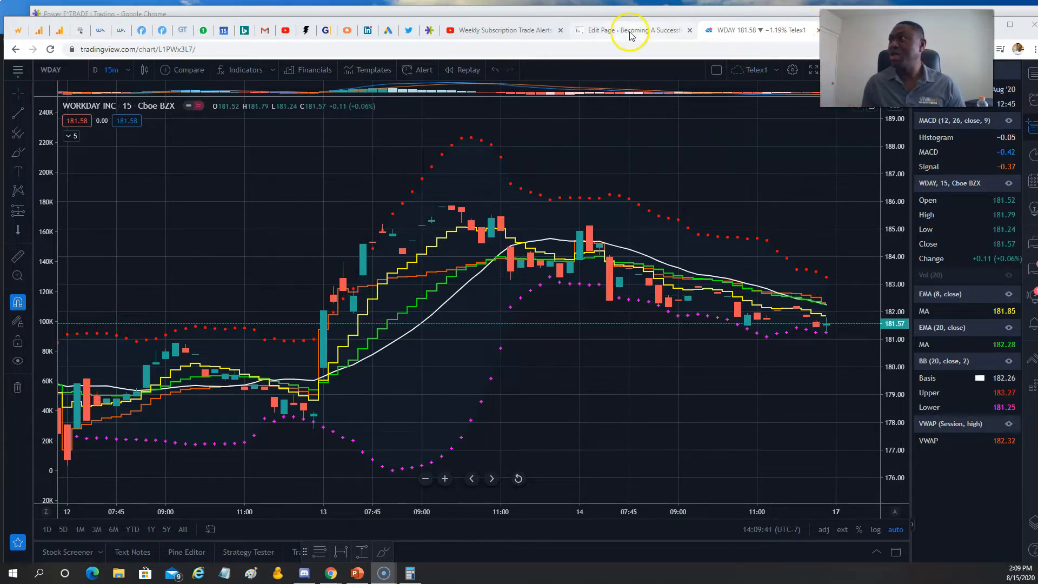
- Switch from the WDAY chart to the Membership page editor and head to All Posts
left_click(629, 30)
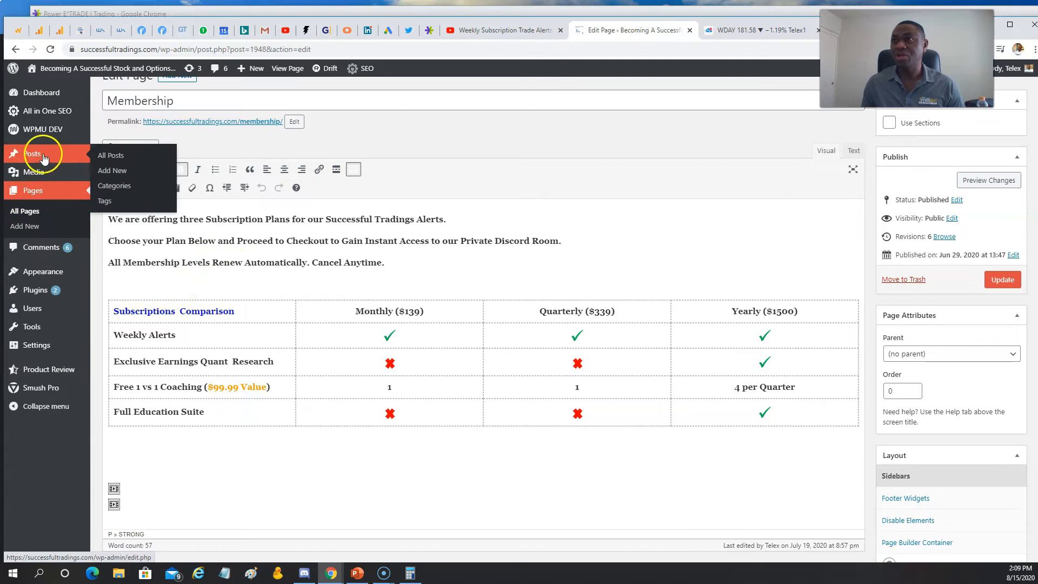
left_click(110, 155)
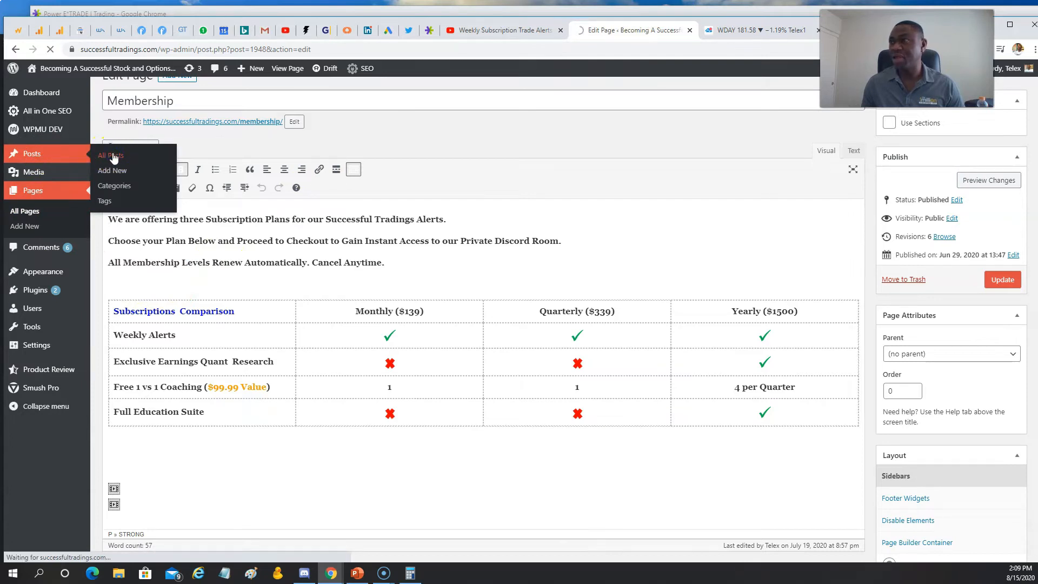
- Filter the Posts screen to All (43) published posts, newest first
left_click(110, 154)
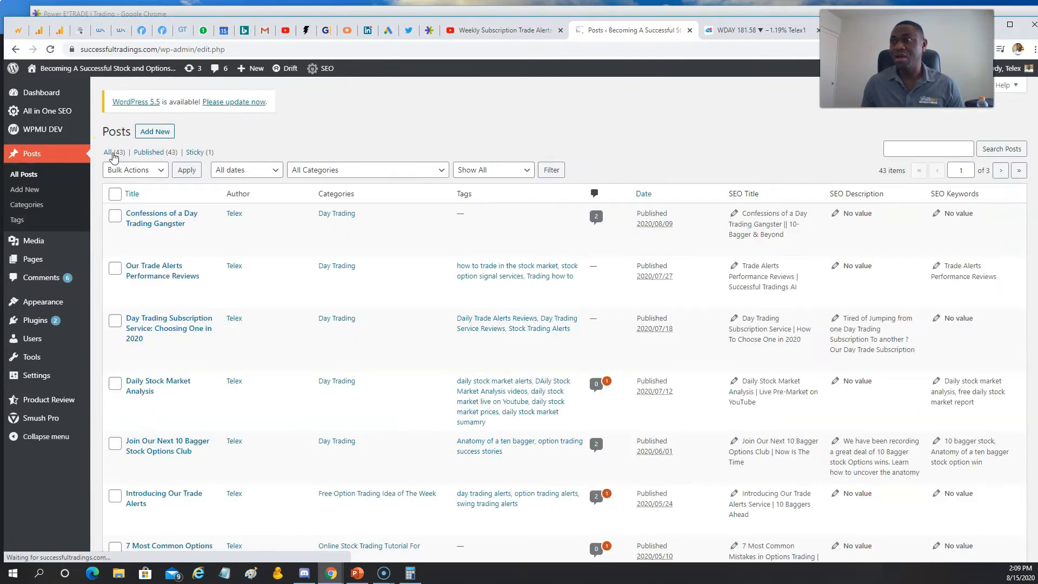
mouse_move(159, 222)
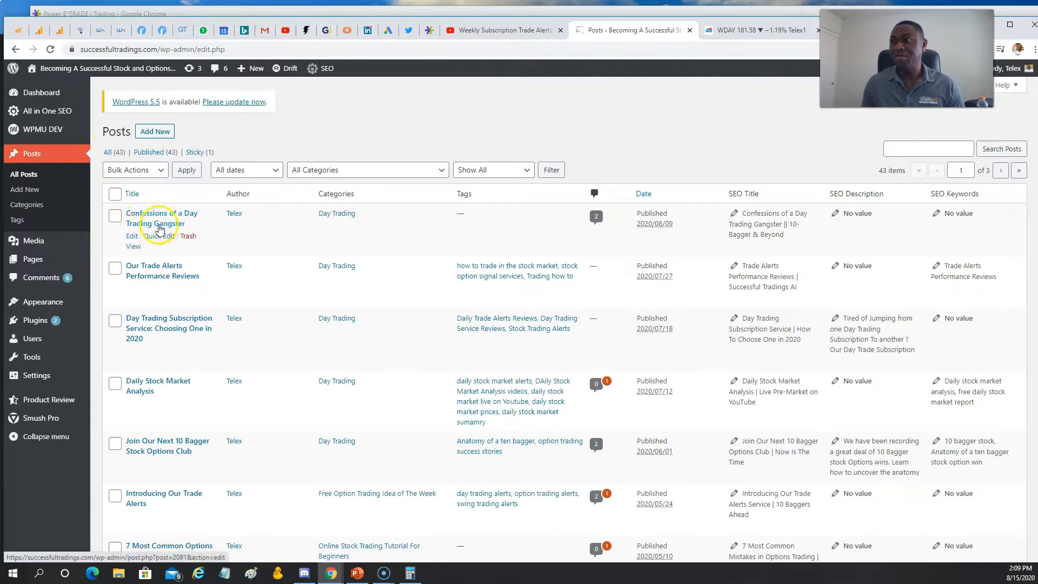
mouse_move(189, 229)
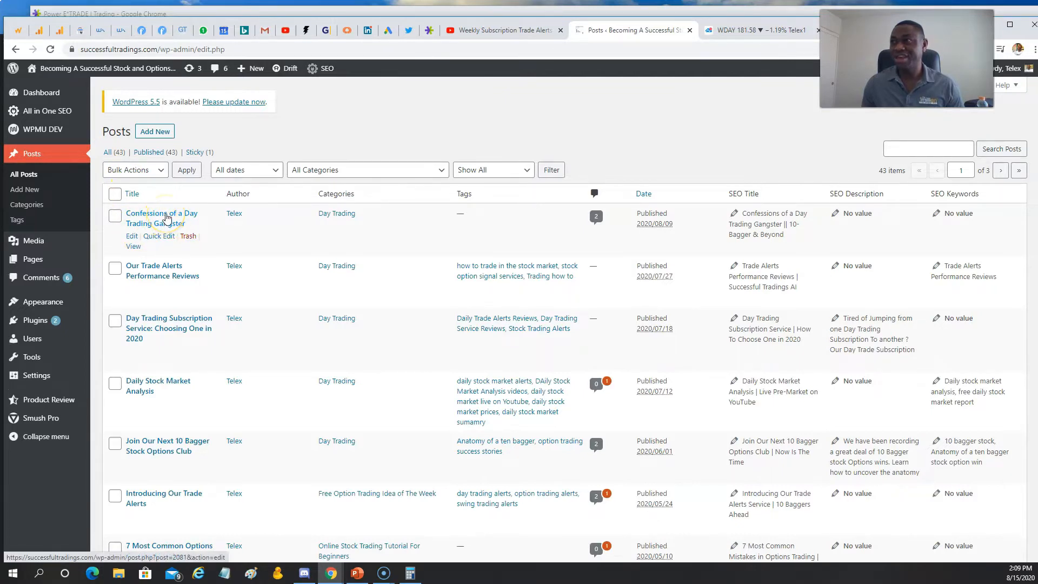
- Read through the Confessions of a Day Trading Gangster post's strategy sections and embedded video in the editor
left_click(161, 217)
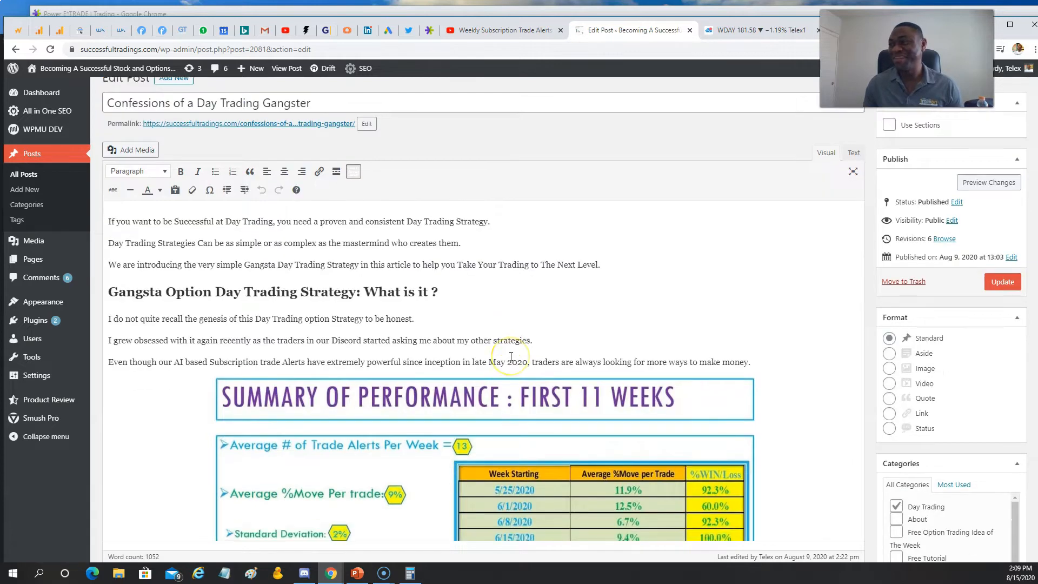
scroll("down", 3)
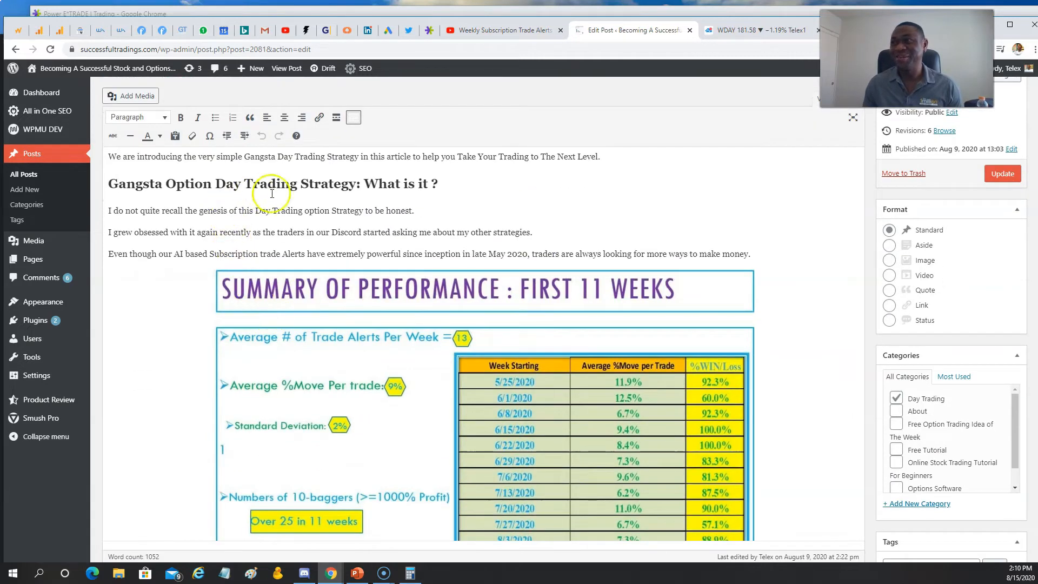
scroll("down", 3)
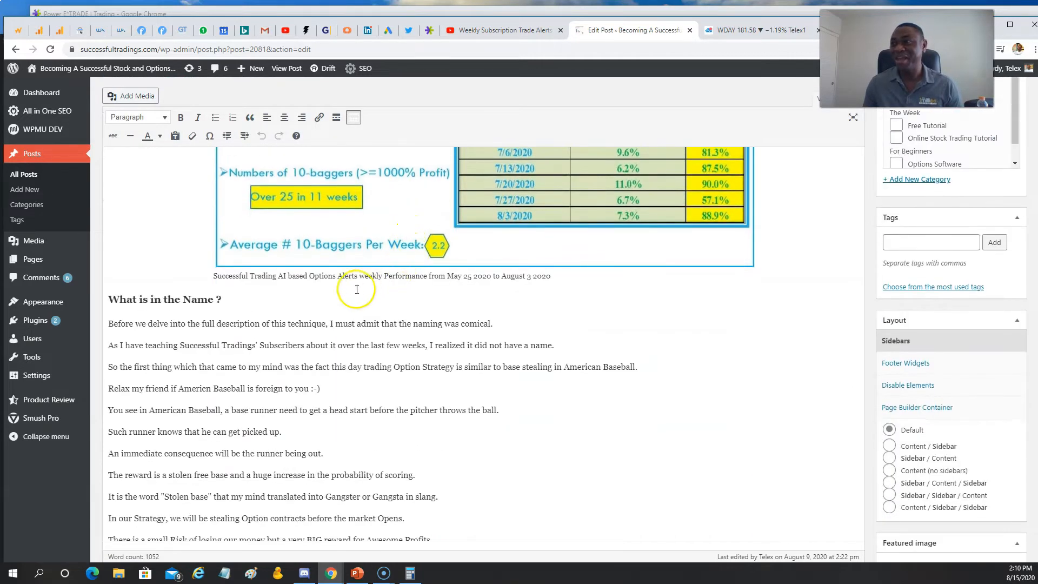
scroll("down", 3)
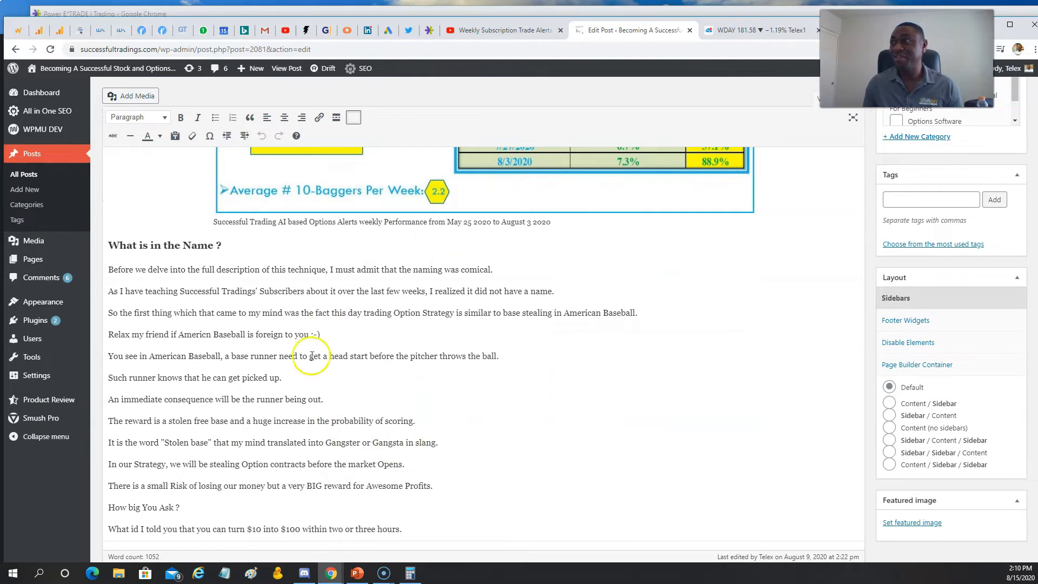
scroll("down", 3)
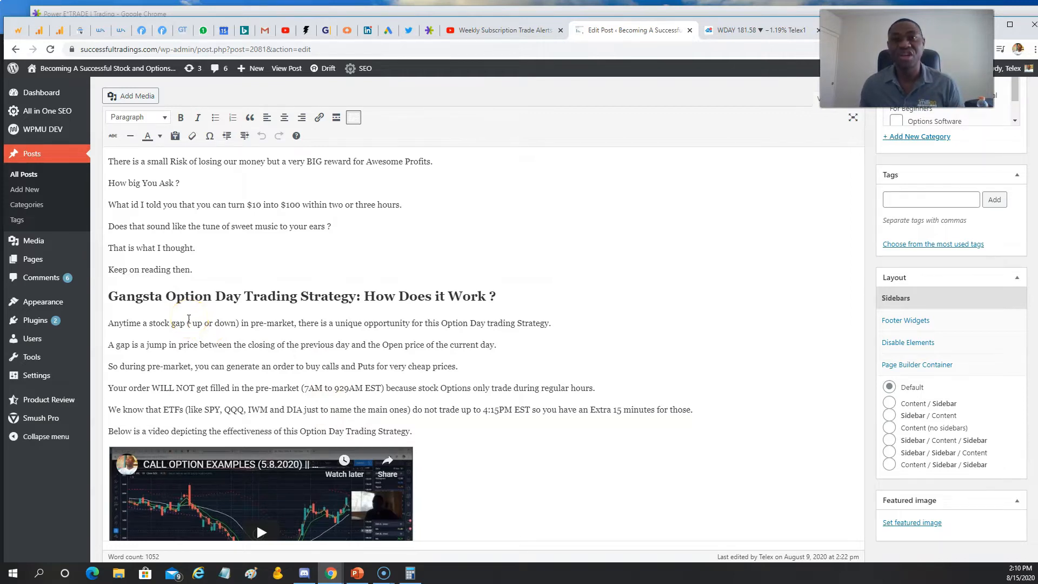
scroll("down", 3)
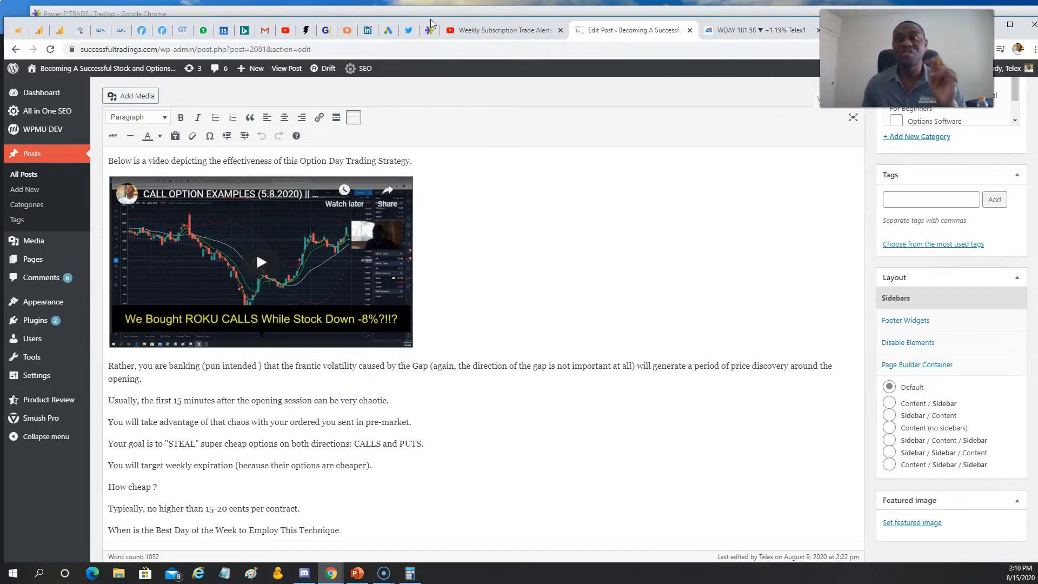
scroll("up", 3)
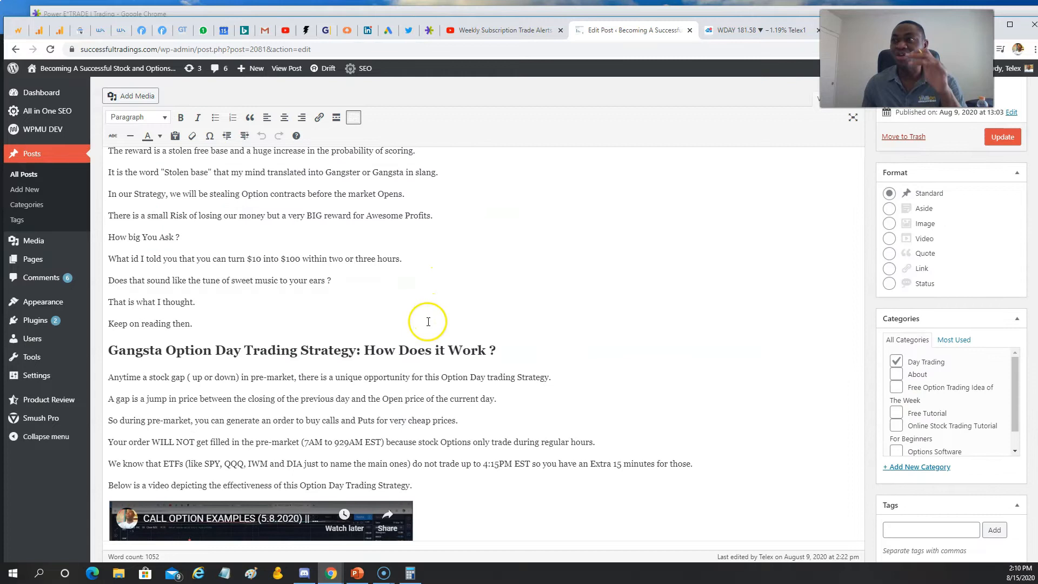
mouse_move(371, 181)
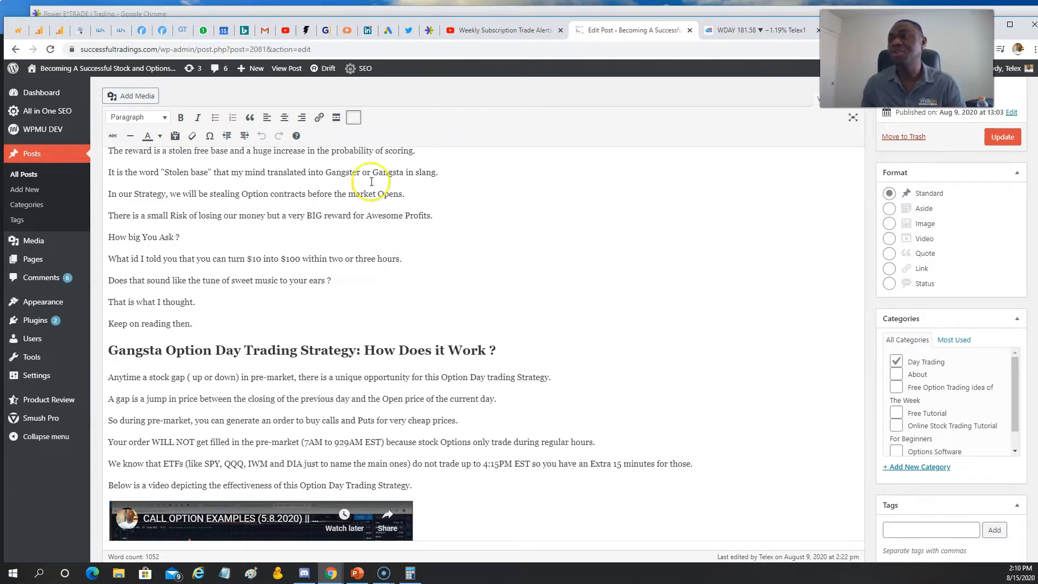
mouse_move(487, 22)
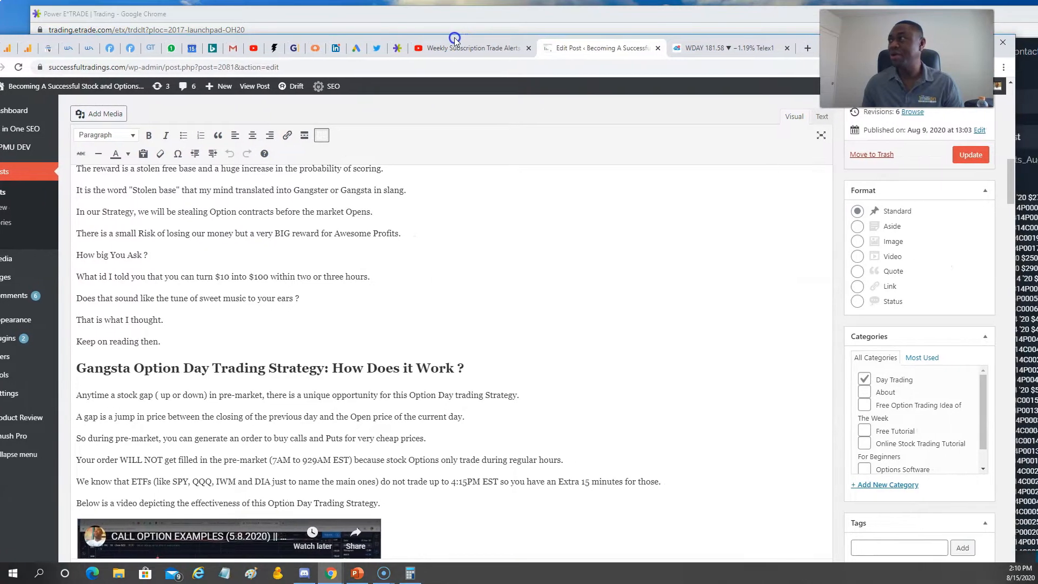
- Return to the WDAY 15-minute chart and zoom out to show more trading days
left_click(727, 47)
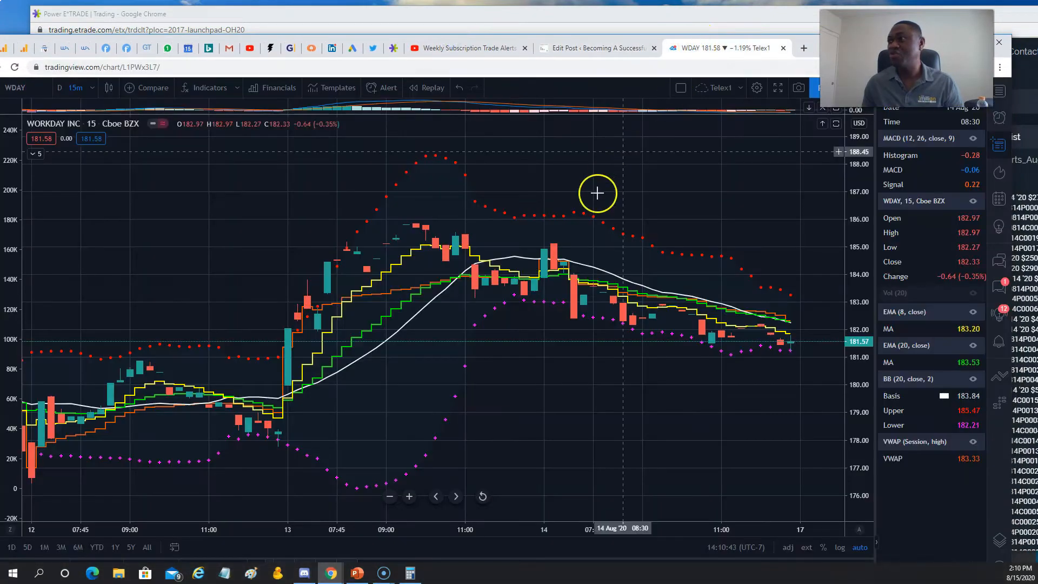
left_click(409, 496)
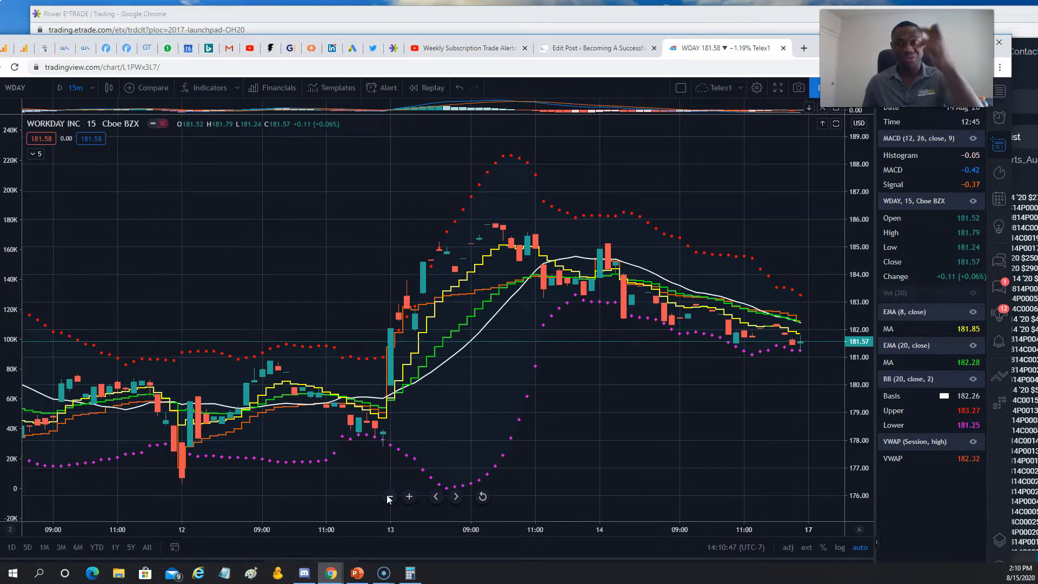
mouse_move(389, 437)
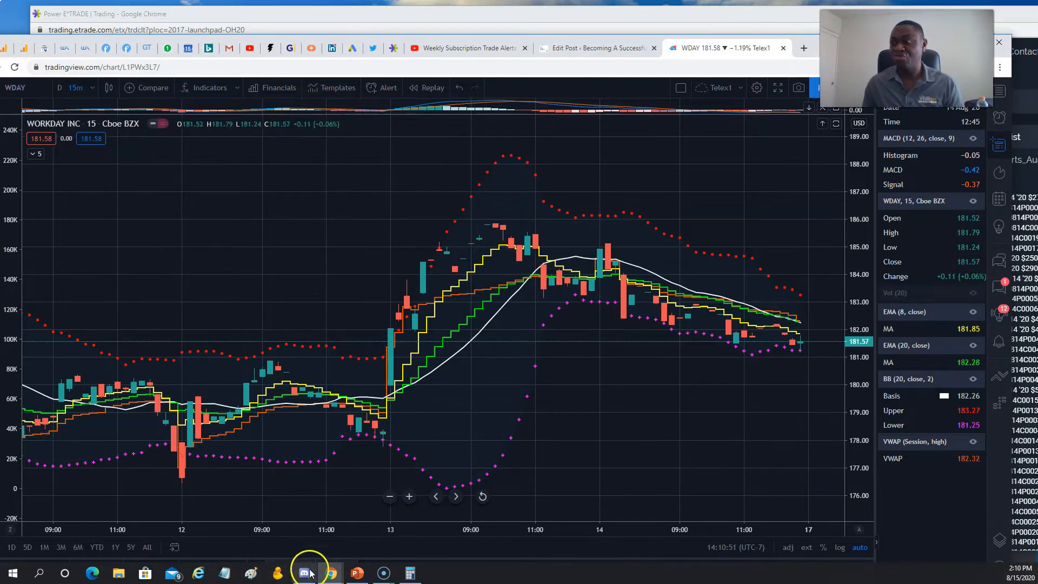
- Bring up the Successful Tradings server and view the #subscription-trade-alerts weekly call and put list
left_click(302, 574)
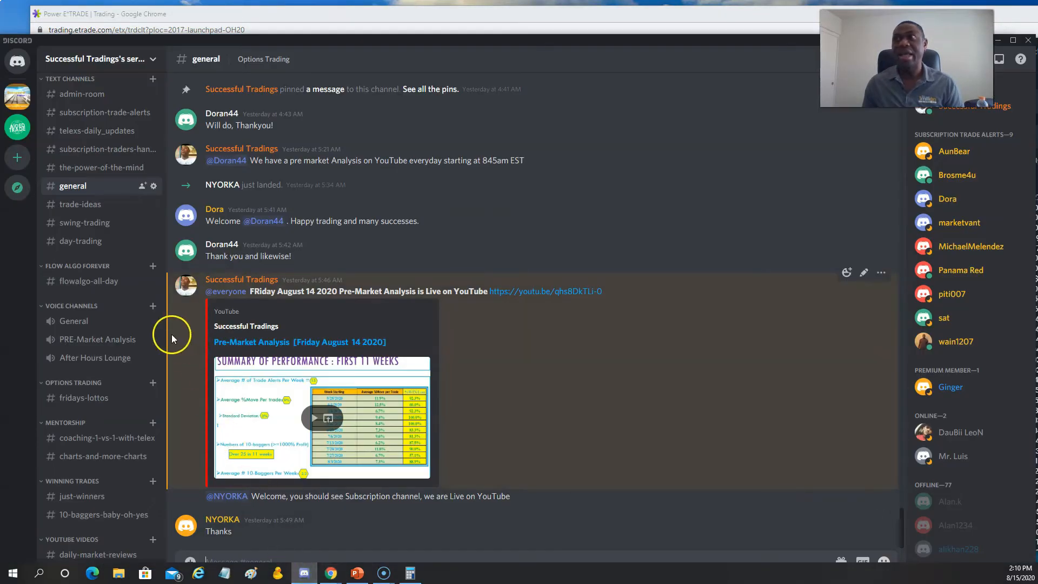
mouse_move(173, 293)
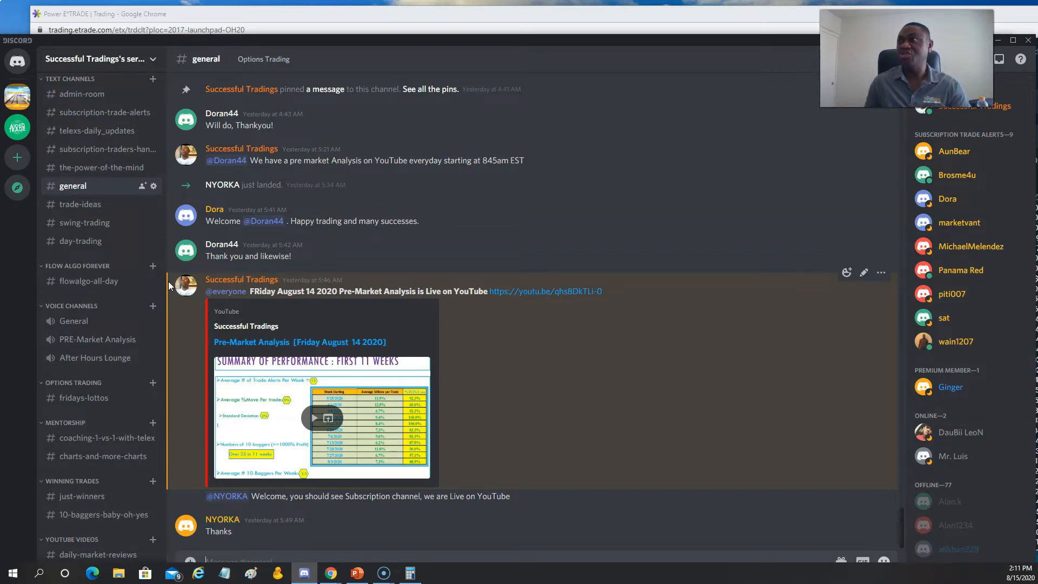
mouse_move(188, 376)
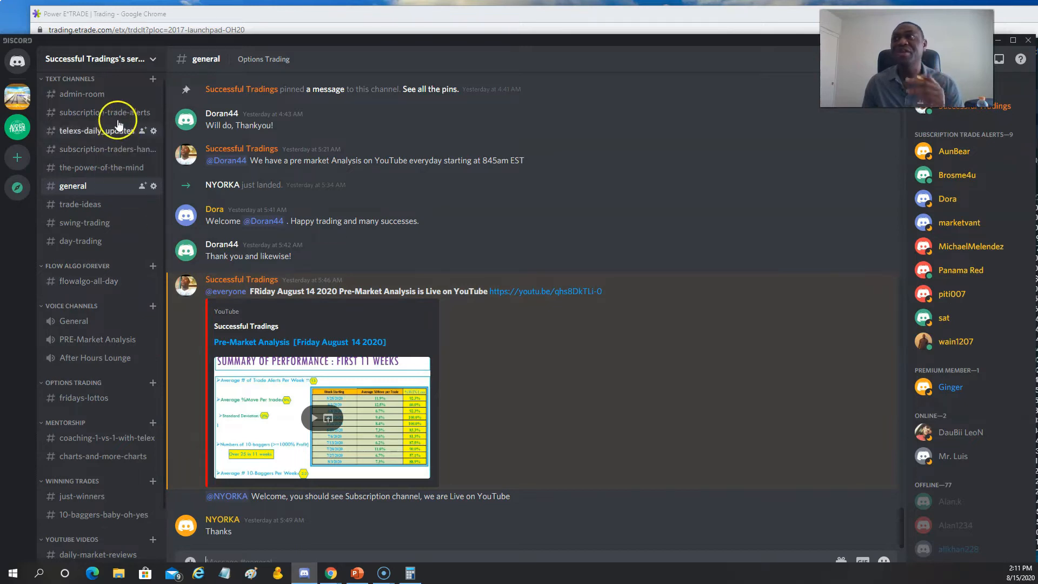
left_click(106, 111)
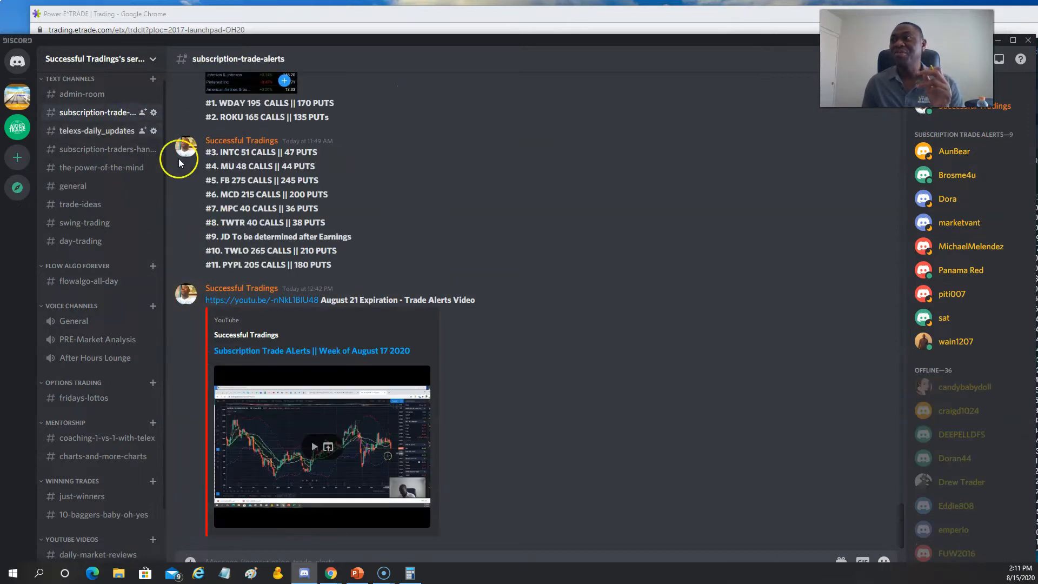